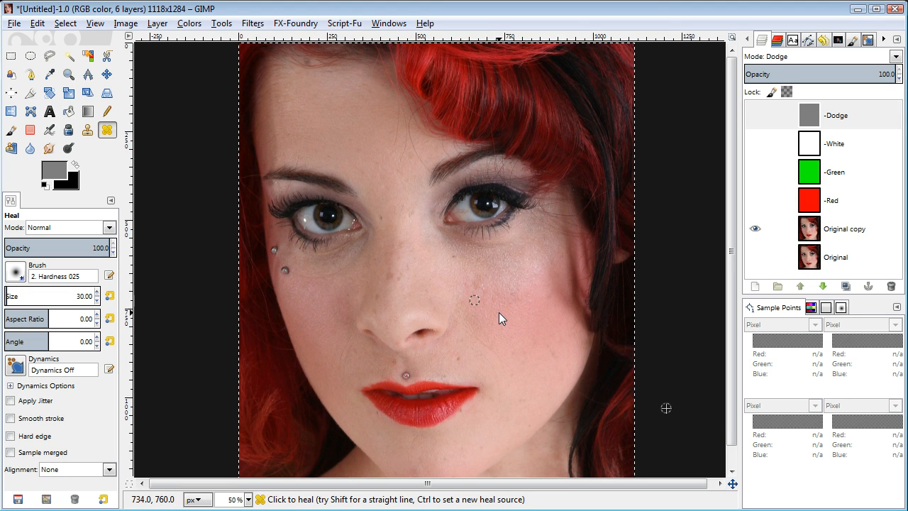
{"action": "mouse_move", "coordinate": [474, 304]}
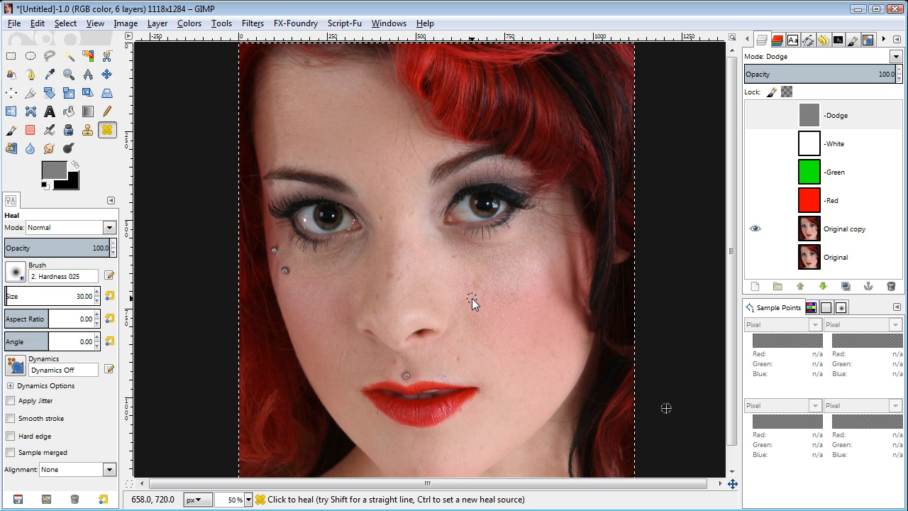
{"action": "mouse_move", "coordinate": [484, 319]}
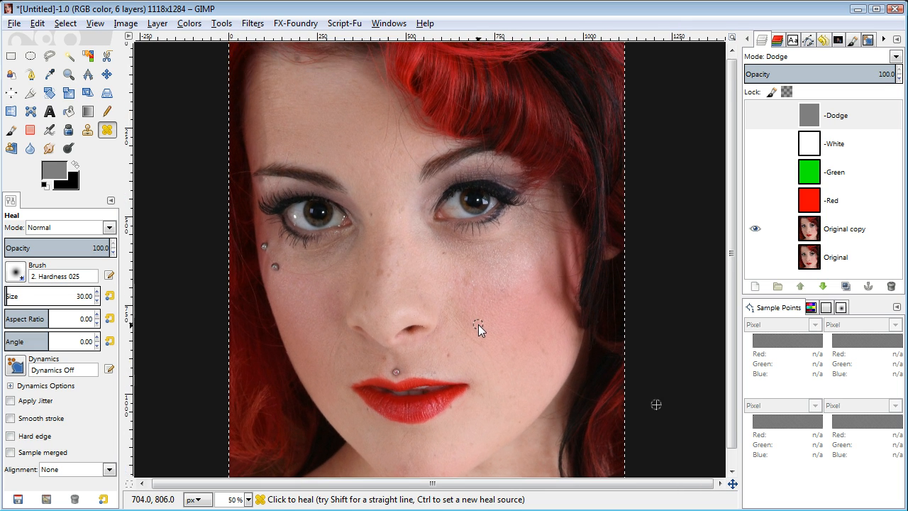
{"action": "mouse_move", "coordinate": [517, 297]}
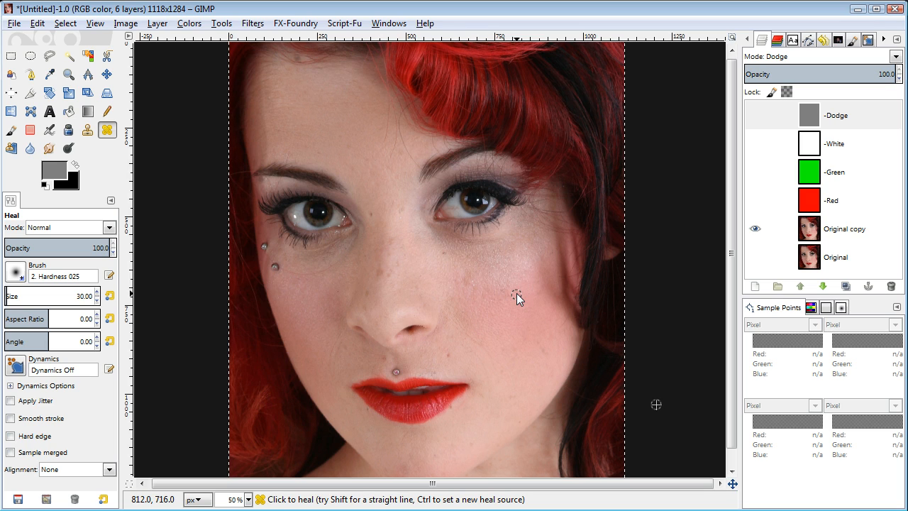
{"action": "mouse_move", "coordinate": [433, 243]}
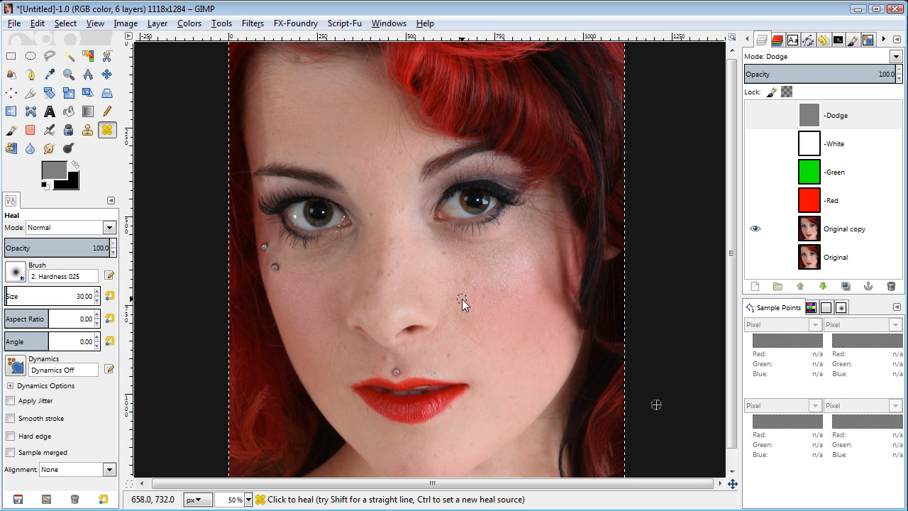
{"action": "mouse_move", "coordinate": [473, 306]}
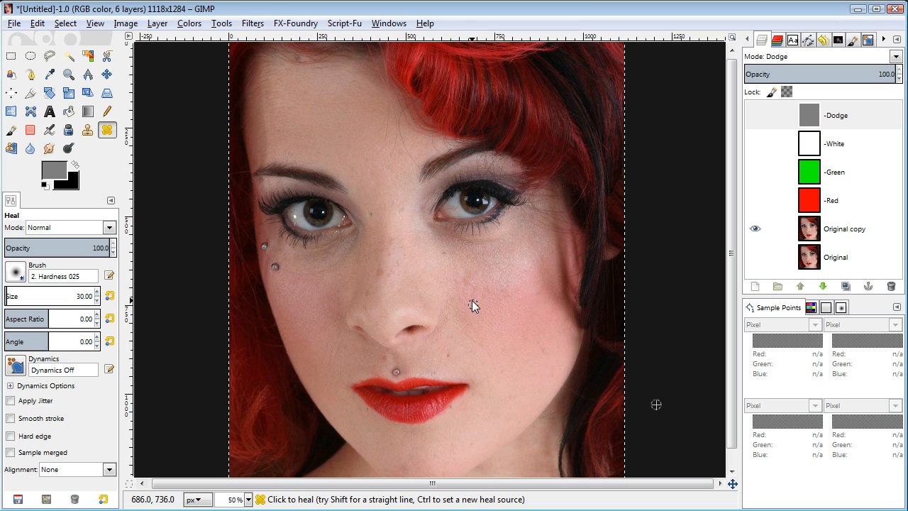
{"action": "mouse_move", "coordinate": [713, 248]}
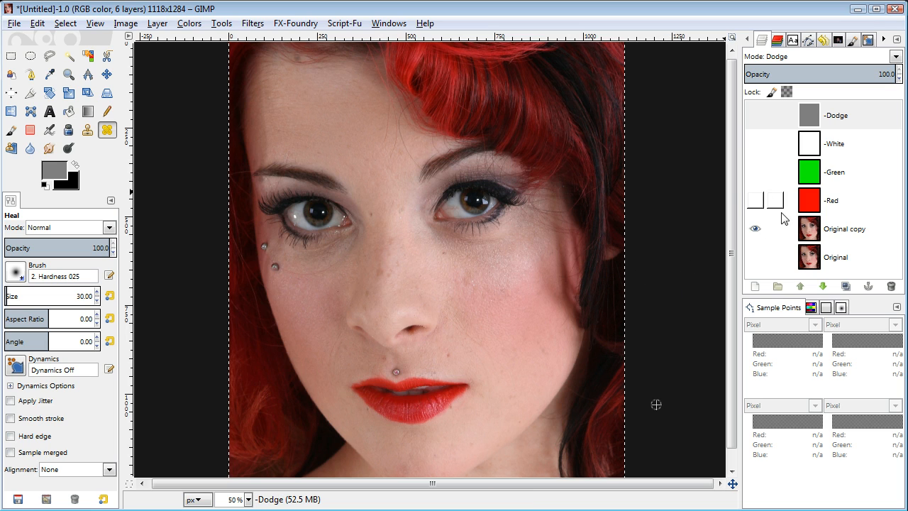
{"action": "mouse_move", "coordinate": [759, 207]}
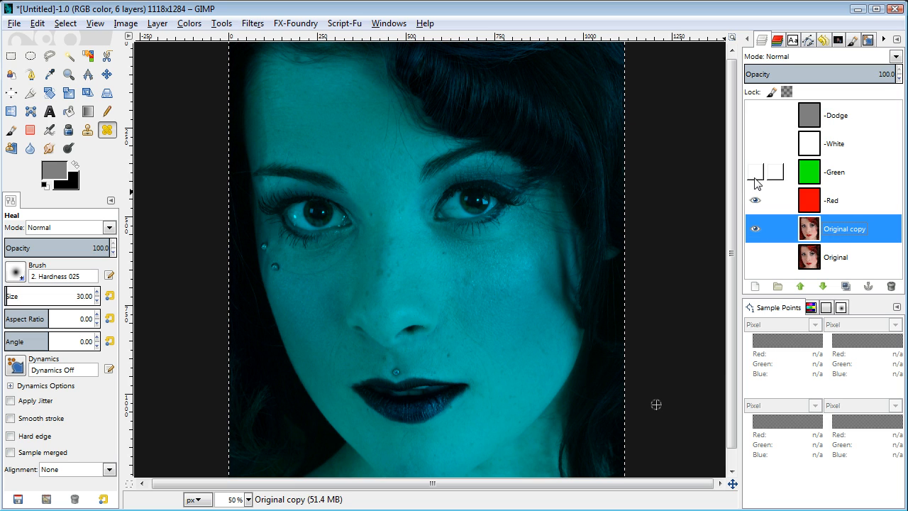
Step: Show the Green, White and Dodge check layers, then make Dodge the active layer
{"action": "left_click", "coordinate": [755, 172]}
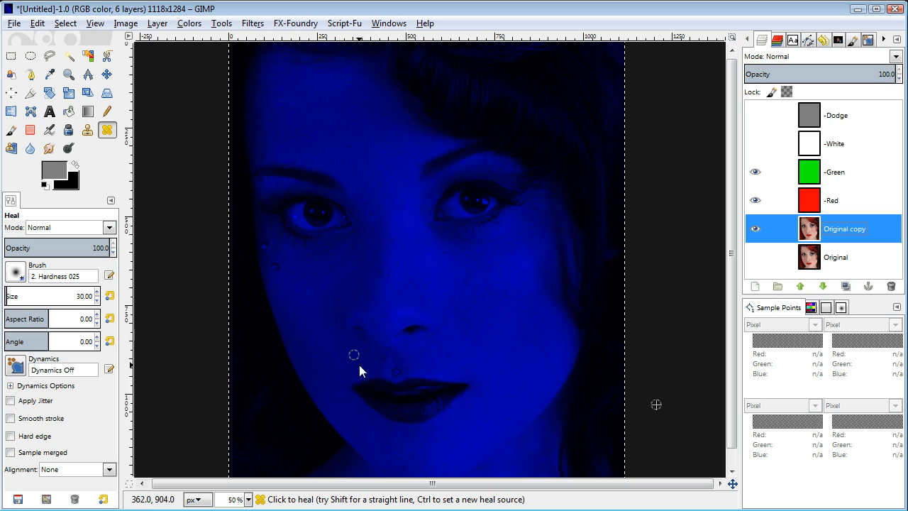
{"action": "mouse_move", "coordinate": [468, 365]}
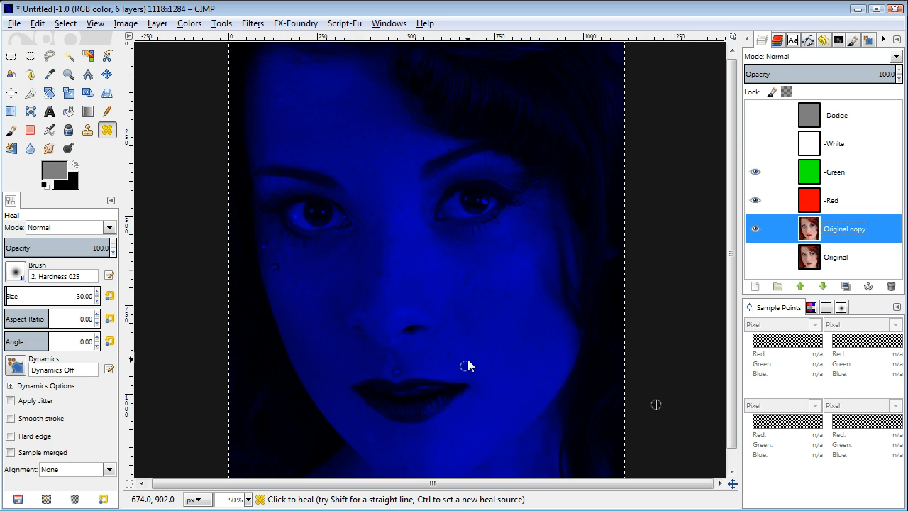
{"action": "mouse_move", "coordinate": [679, 153]}
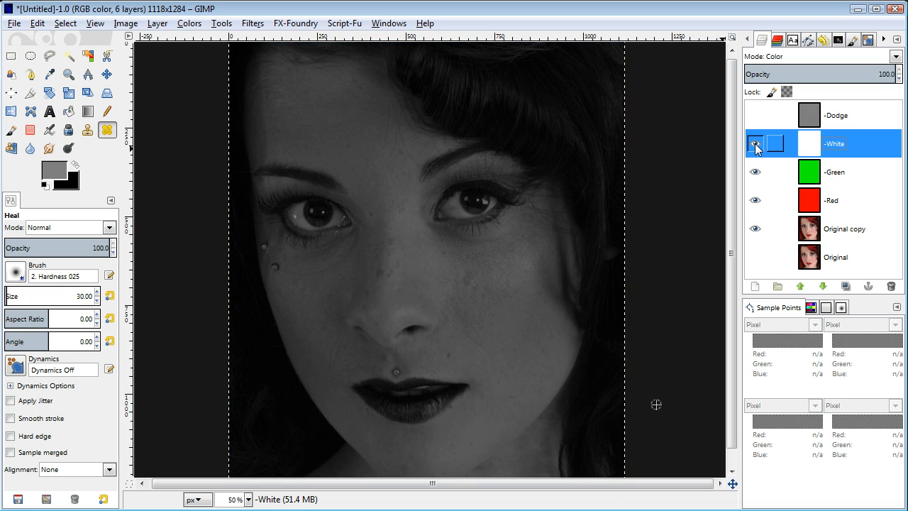
{"action": "left_click", "coordinate": [755, 143]}
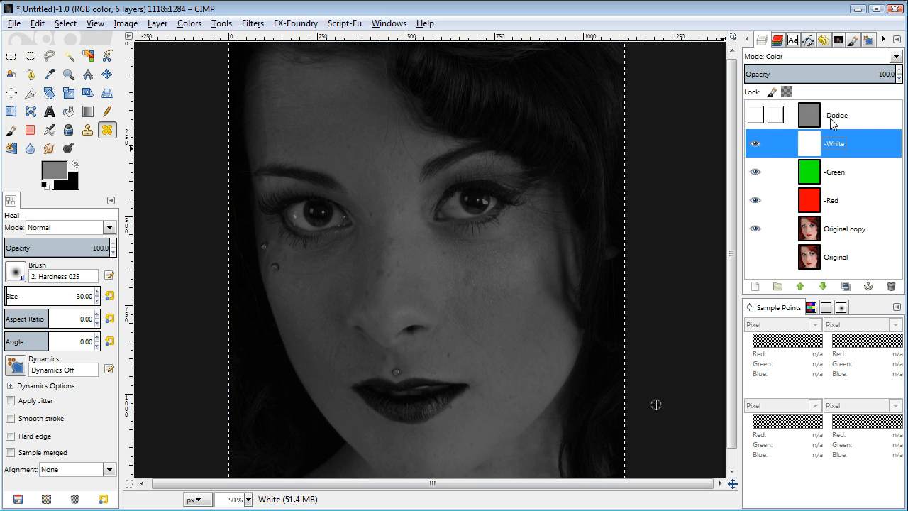
{"action": "left_click", "coordinate": [755, 115]}
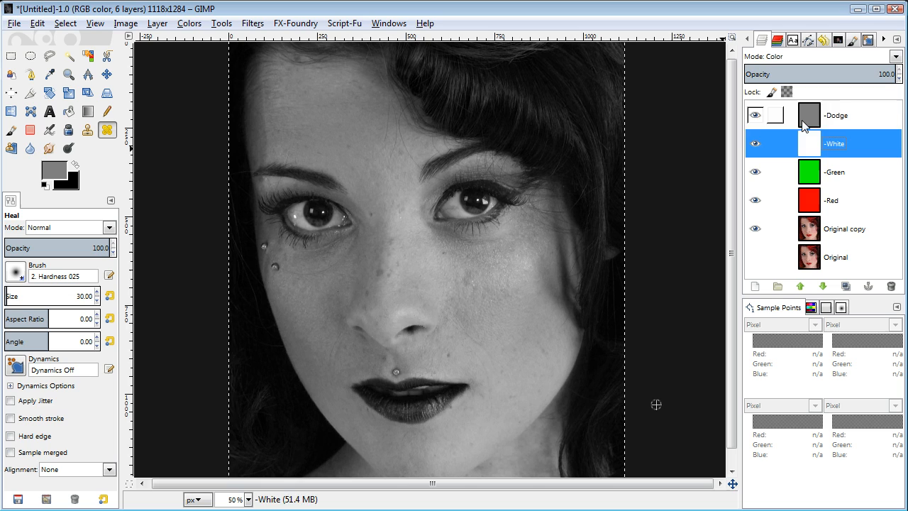
{"action": "left_click", "coordinate": [835, 115]}
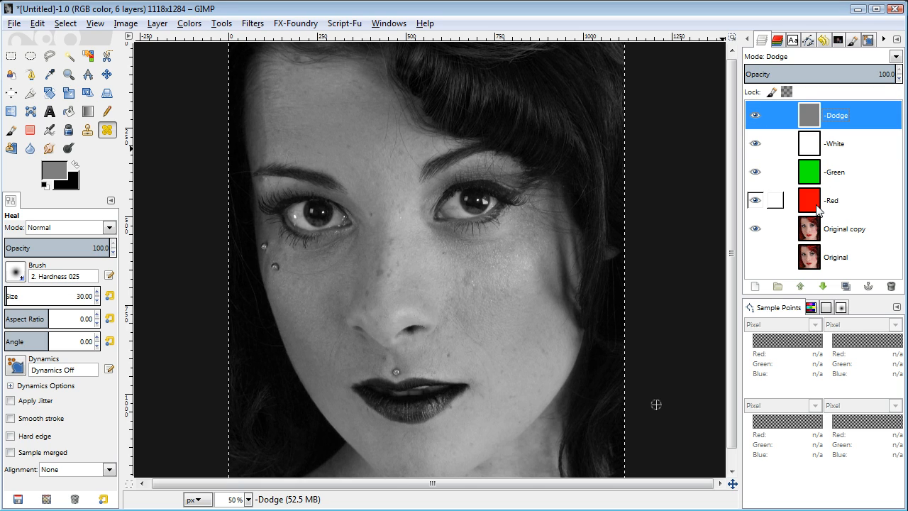
Step: Select the Original copy, Green and White layers in turn, toggling White's visibility
{"action": "left_click", "coordinate": [837, 200]}
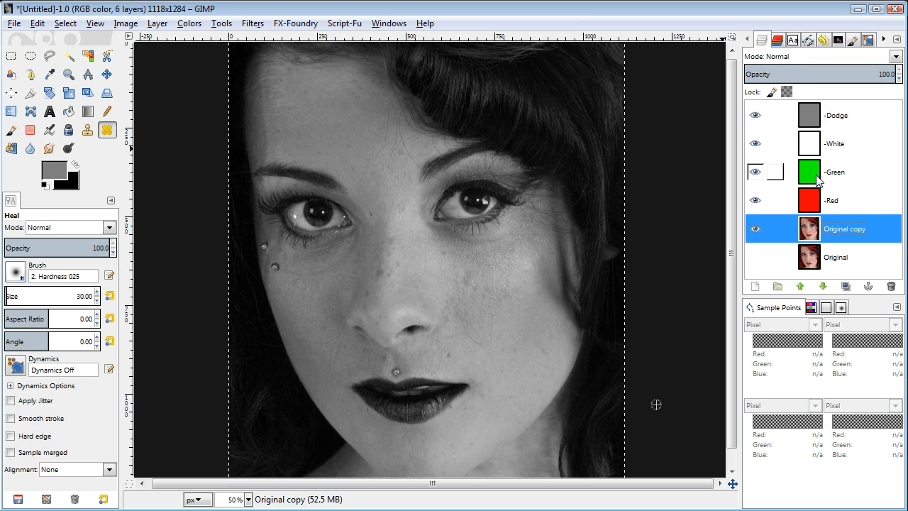
{"action": "left_click", "coordinate": [835, 171]}
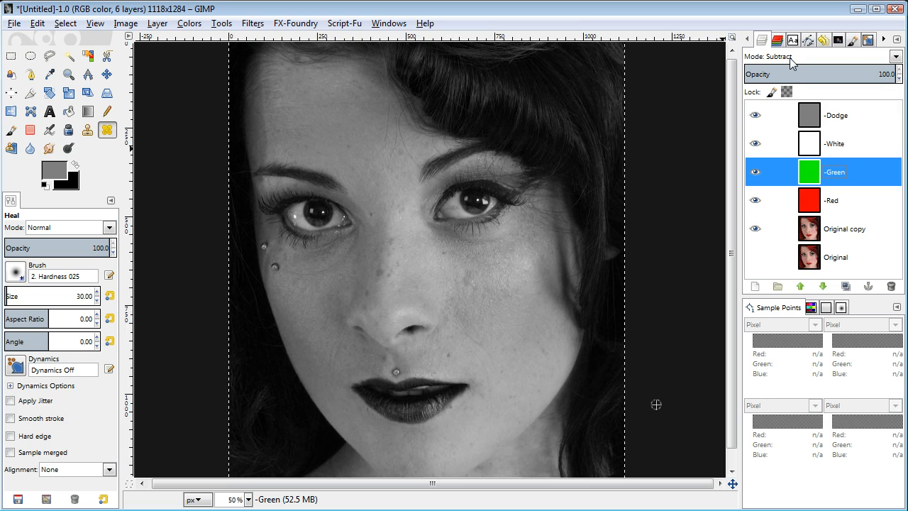
{"action": "left_click", "coordinate": [835, 143]}
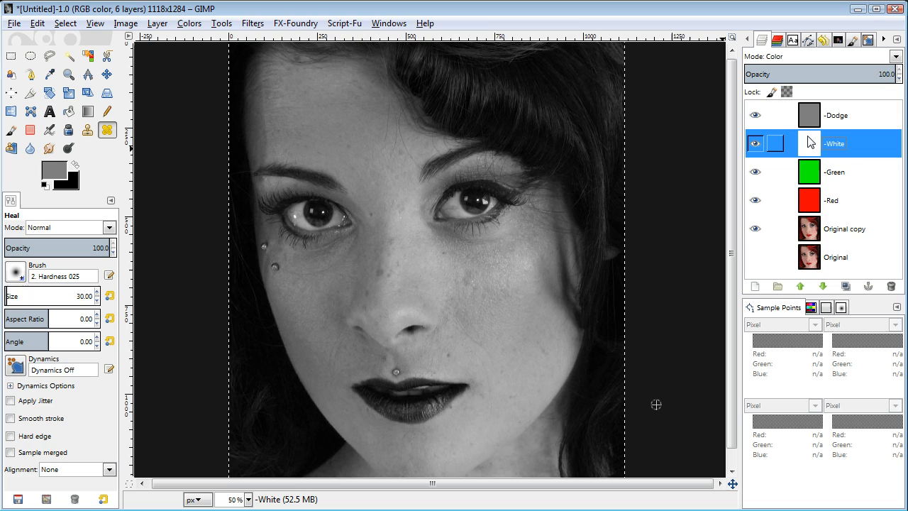
{"action": "left_click", "coordinate": [754, 143]}
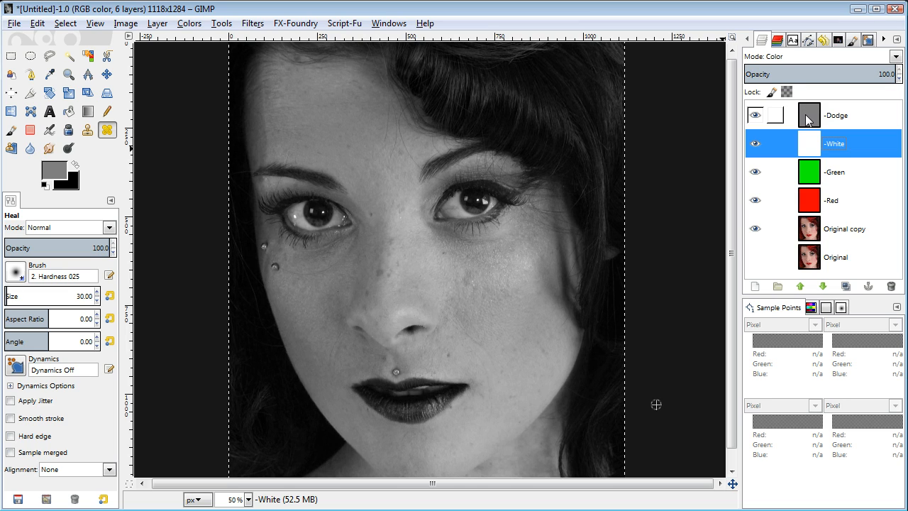
Step: Make Dodge the active layer and turn its visibility back on
{"action": "left_click", "coordinate": [835, 115]}
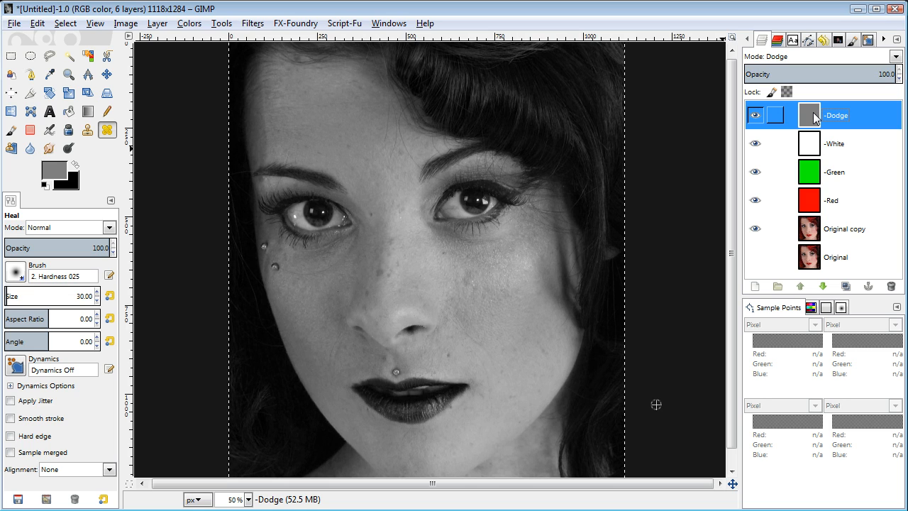
{"action": "left_click", "coordinate": [755, 115]}
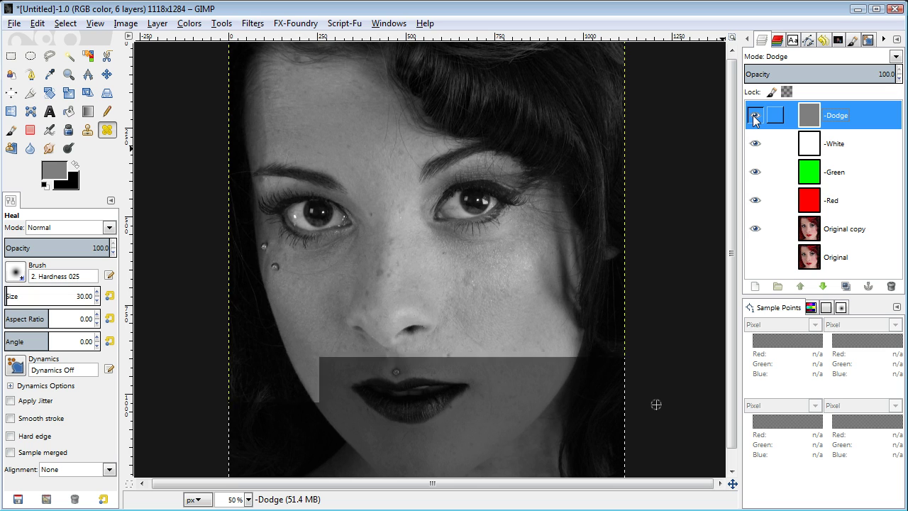
{"action": "left_click", "coordinate": [755, 115]}
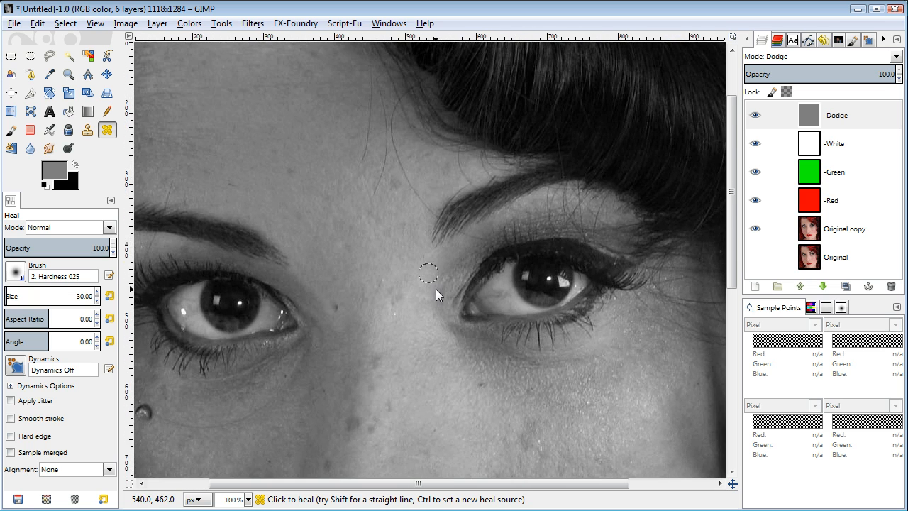
{"action": "scroll", "scroll_direction": "down", "scroll_amount": 3}
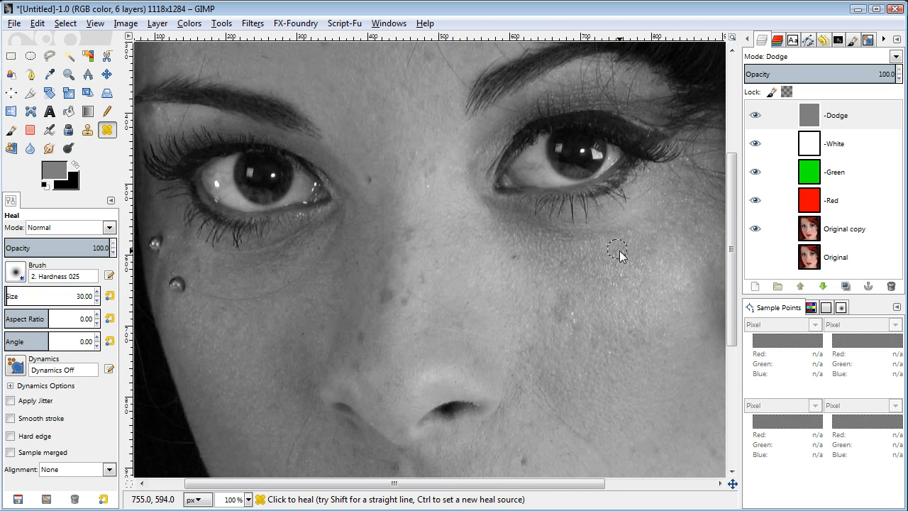
{"action": "left_click", "coordinate": [754, 228]}
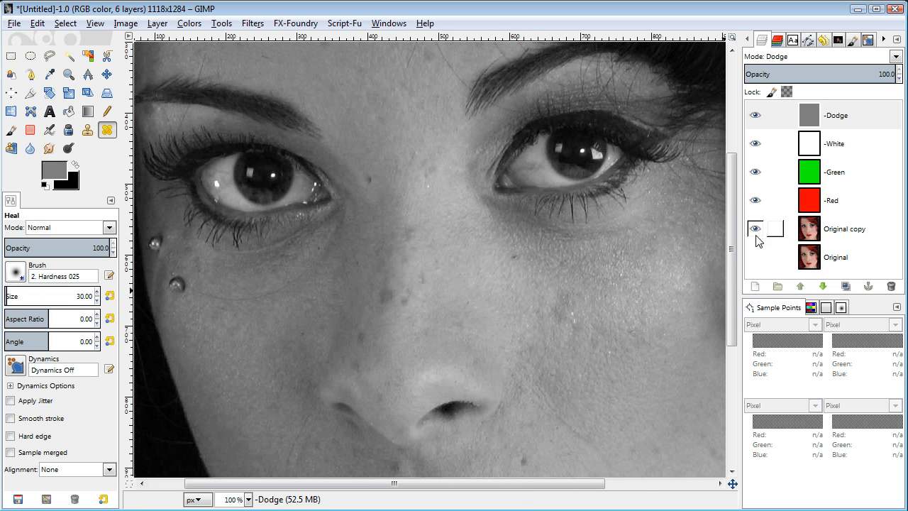
{"action": "left_click", "coordinate": [755, 229]}
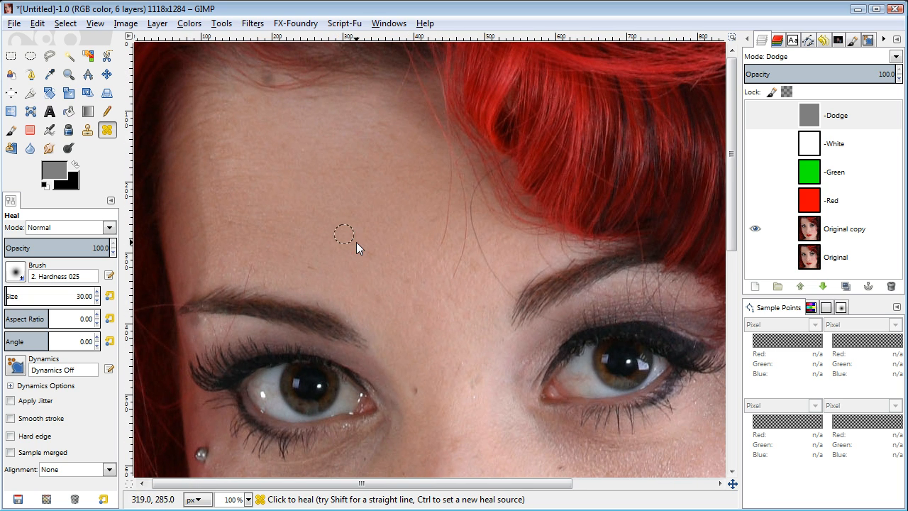
{"action": "left_click", "coordinate": [754, 227]}
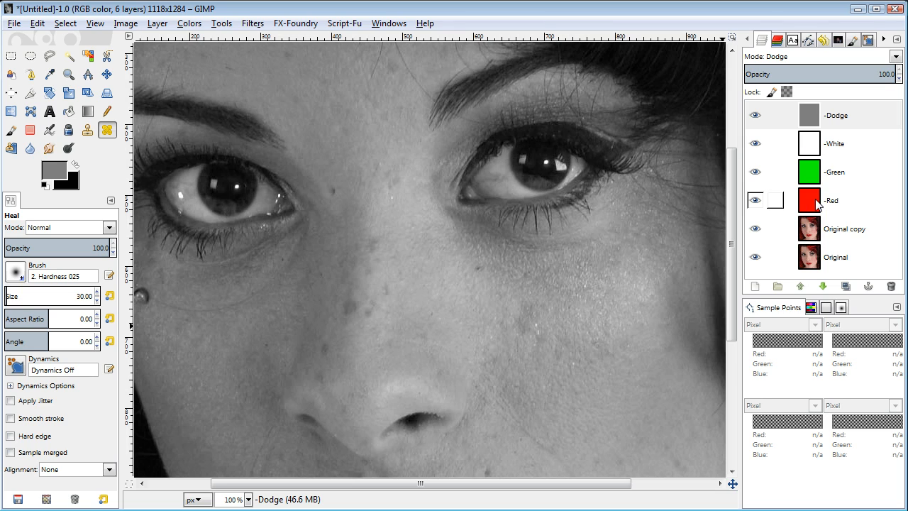
{"action": "left_click", "coordinate": [756, 172]}
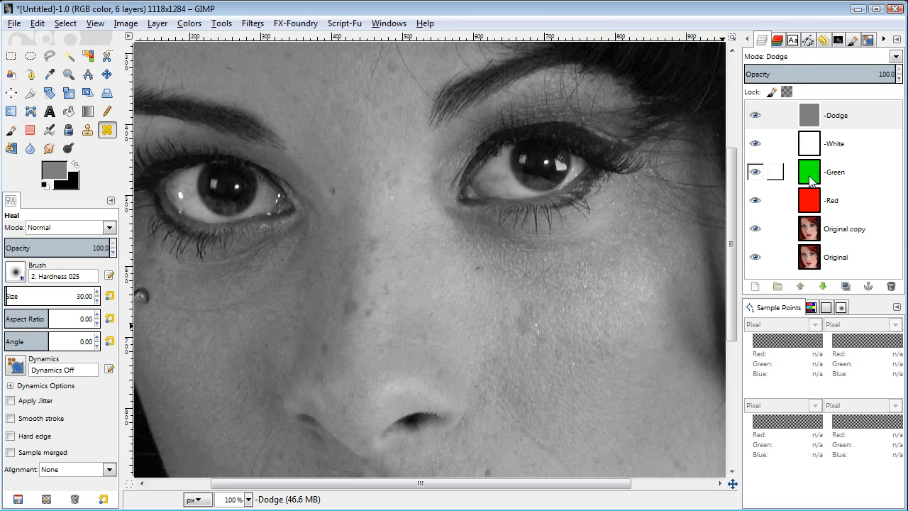
Step: Select Original copy and set heal sources on clean forehead skin and beside the inner eye corner
{"action": "left_click", "coordinate": [844, 228]}
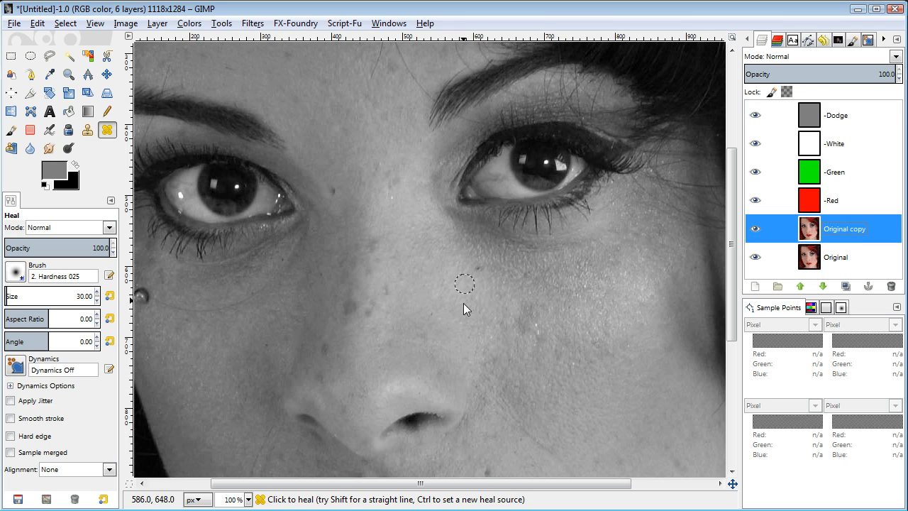
{"action": "mouse_move", "coordinate": [414, 206]}
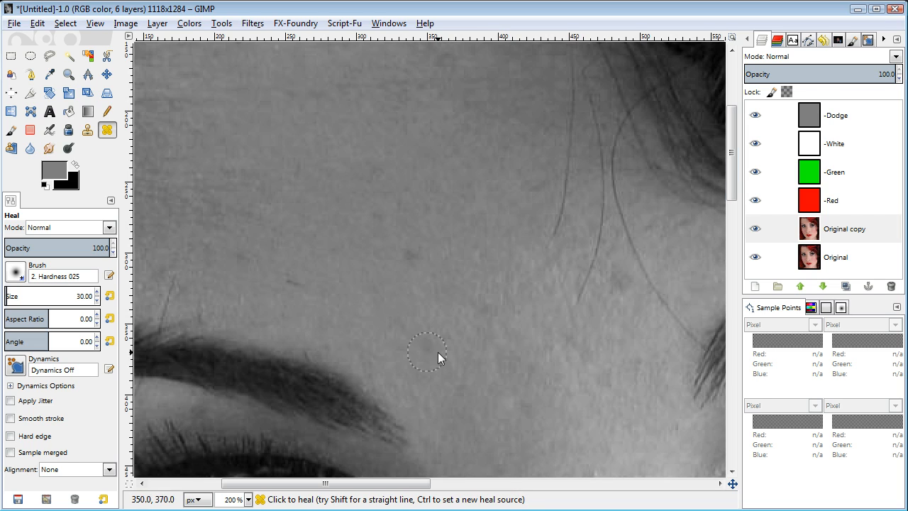
{"action": "mouse_move", "coordinate": [289, 289]}
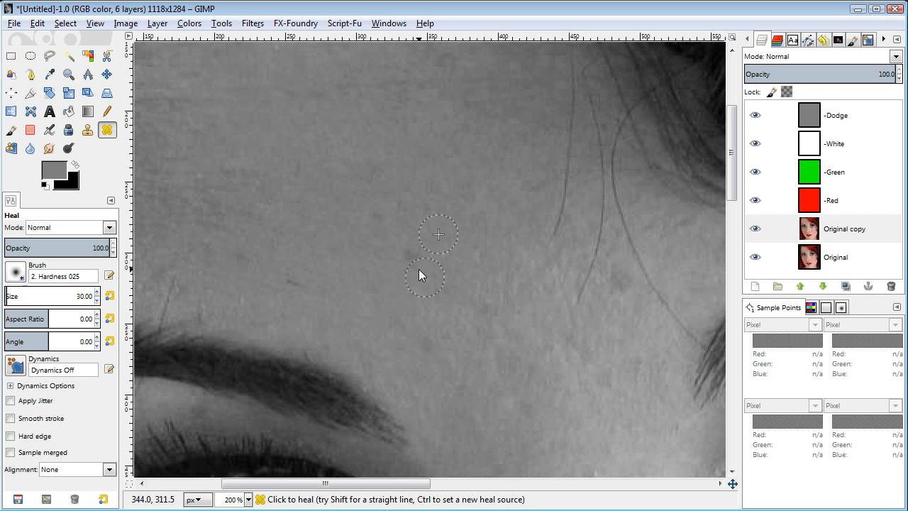
{"action": "mouse_move", "coordinate": [433, 236]}
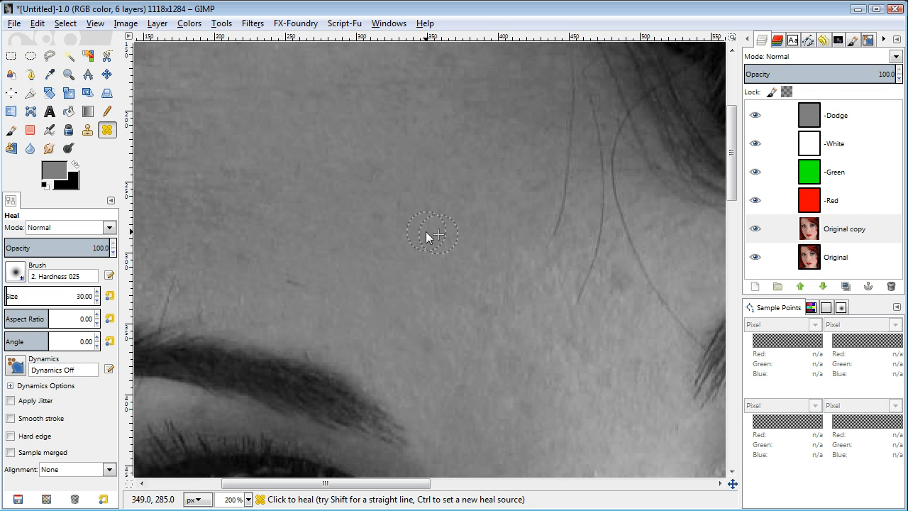
{"action": "mouse_move", "coordinate": [478, 333]}
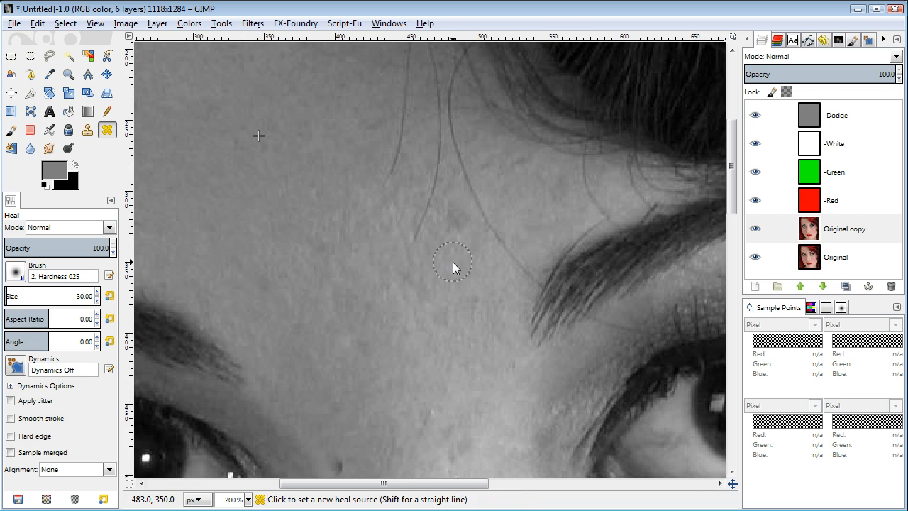
{"action": "left_click", "coordinate": [452, 267]}
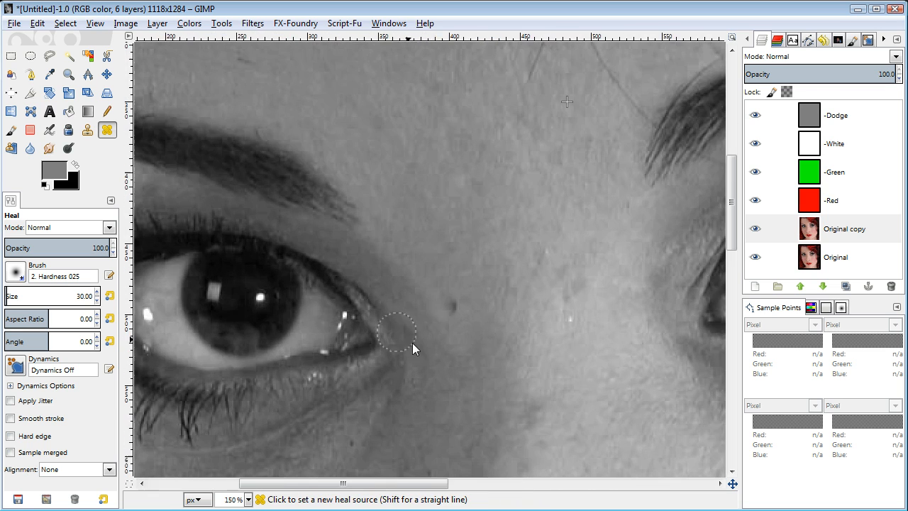
{"action": "left_click", "coordinate": [414, 348]}
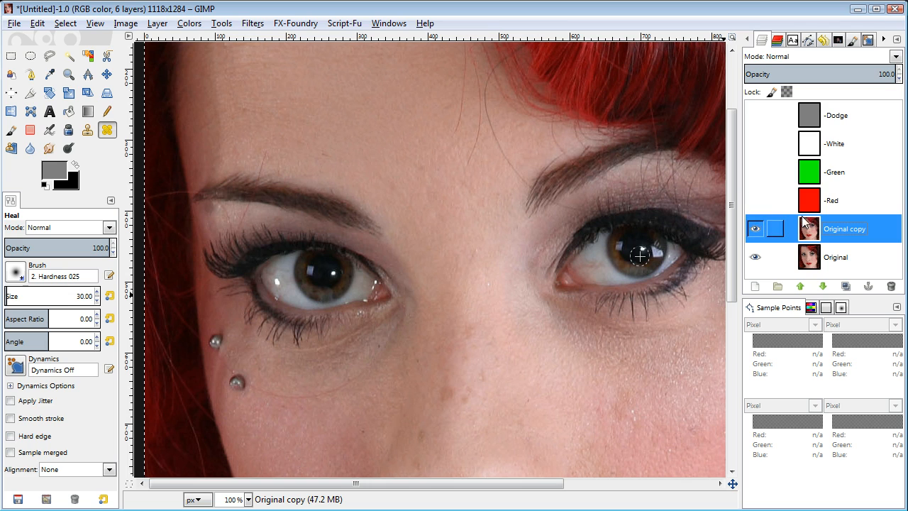
{"action": "left_click", "coordinate": [830, 199]}
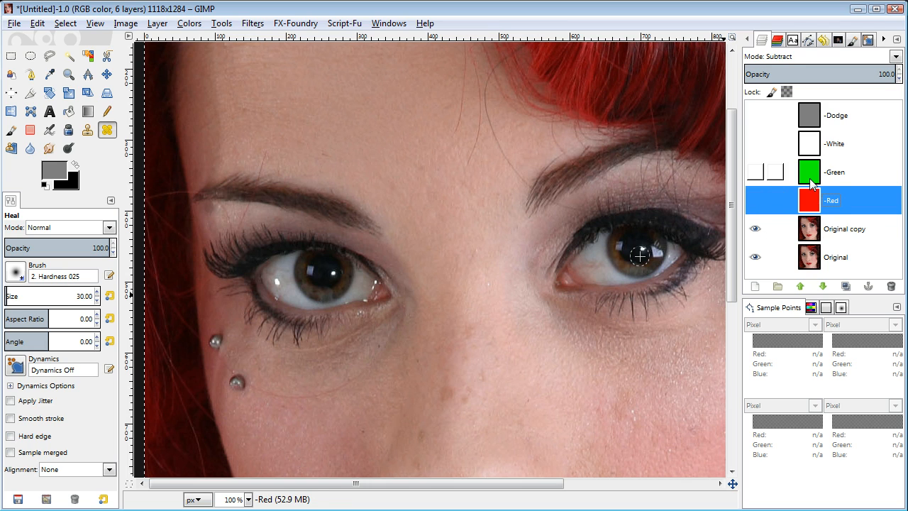
{"action": "left_click", "coordinate": [835, 172]}
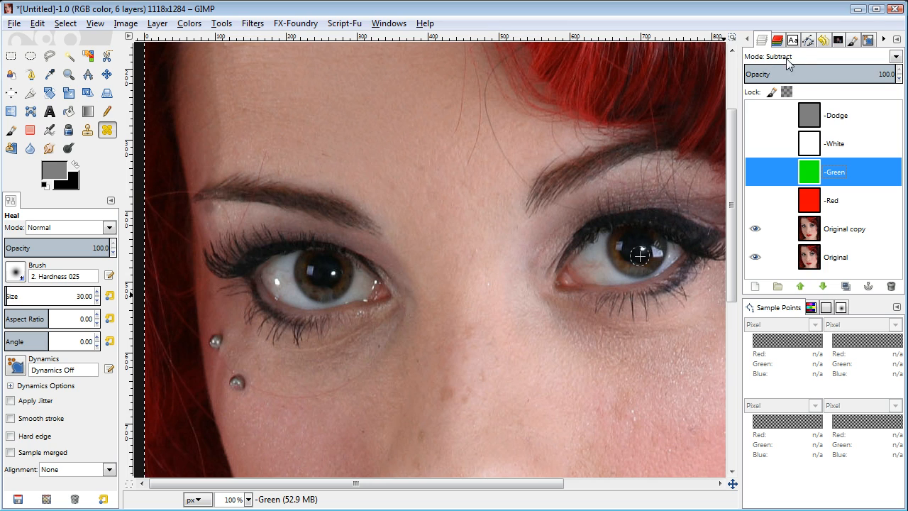
{"action": "left_click", "coordinate": [835, 143]}
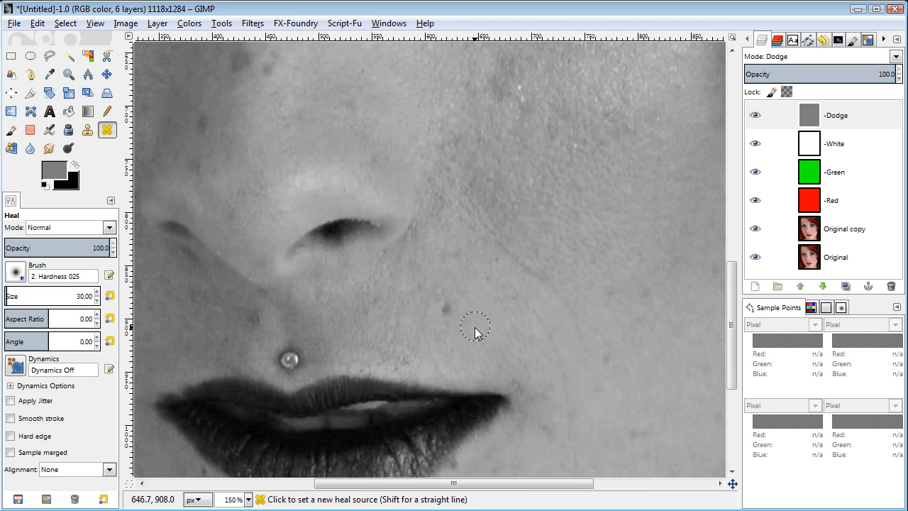
{"action": "left_click", "coordinate": [754, 228]}
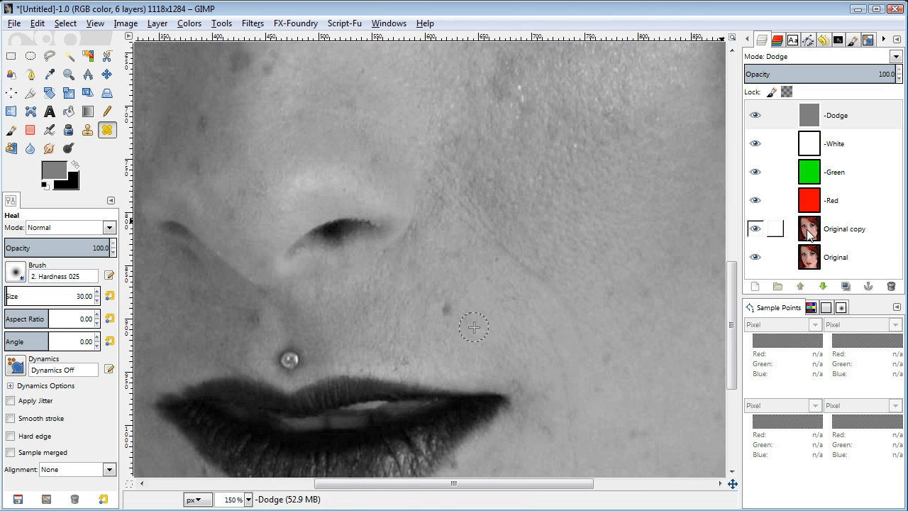